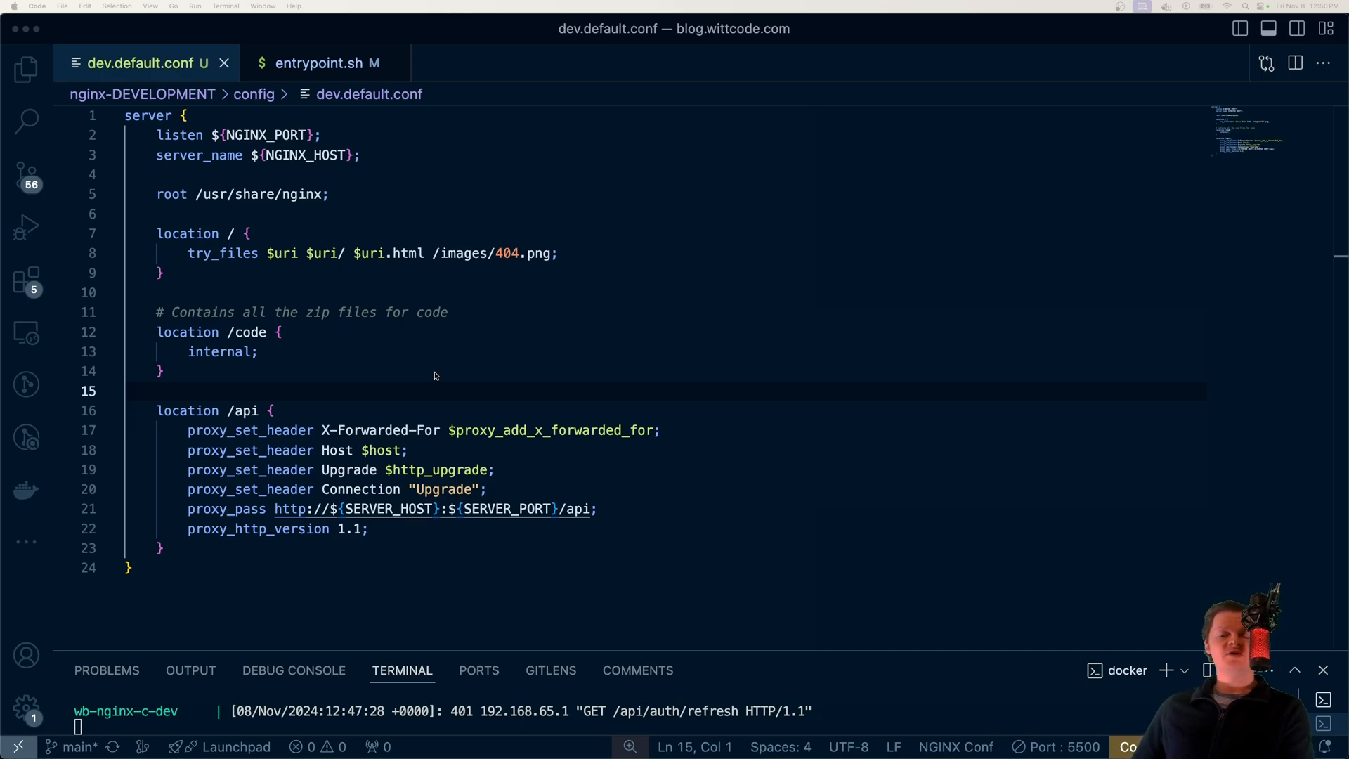
mouse_move(359, 396)
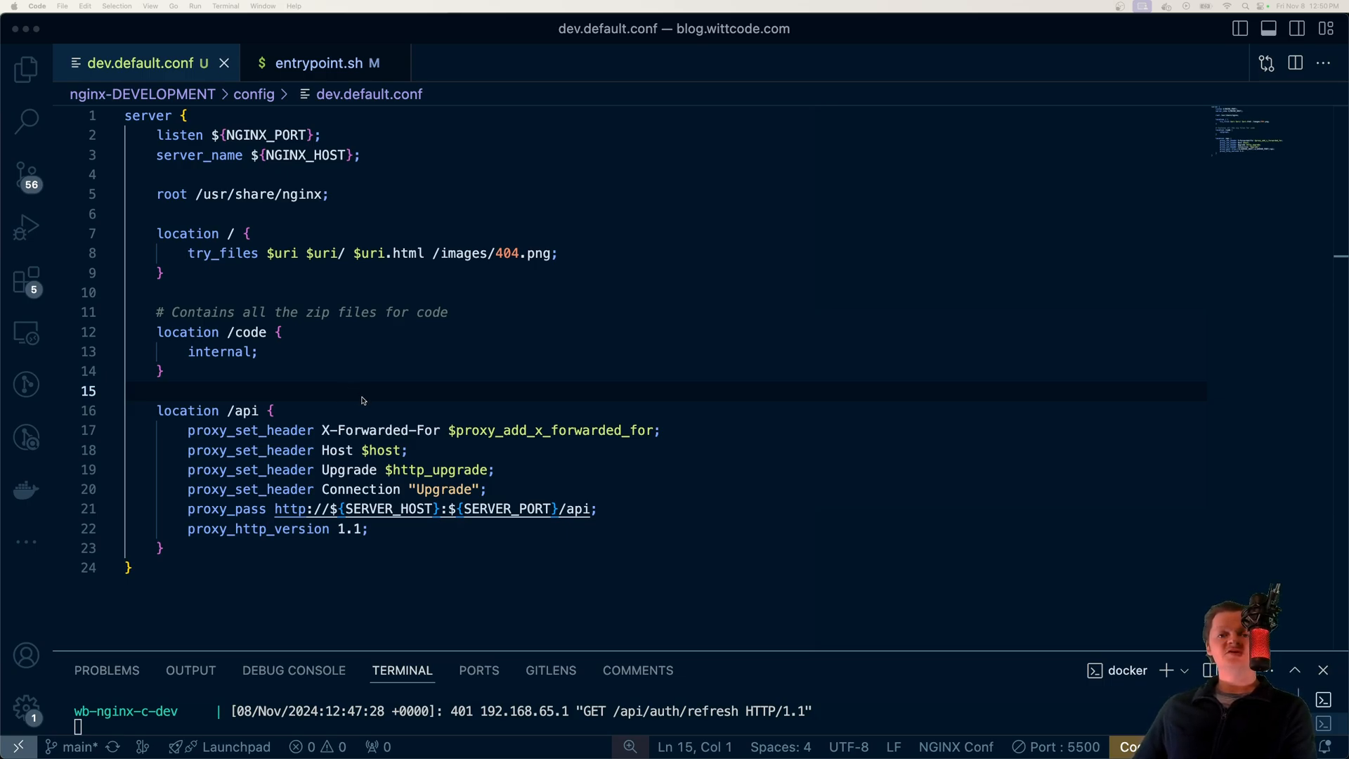
mouse_move(376, 373)
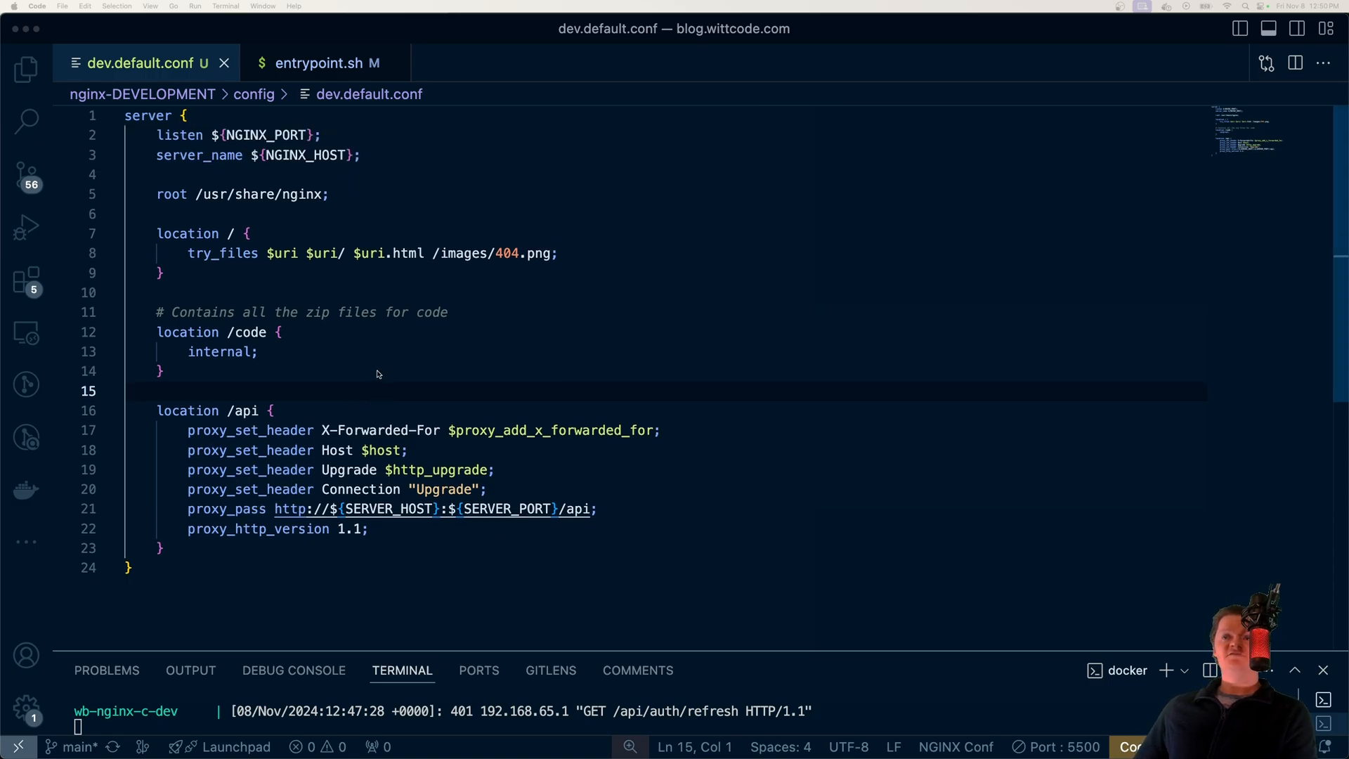
Select the $http_upgrade variable name in dev.default.conf.
left_click(257, 352)
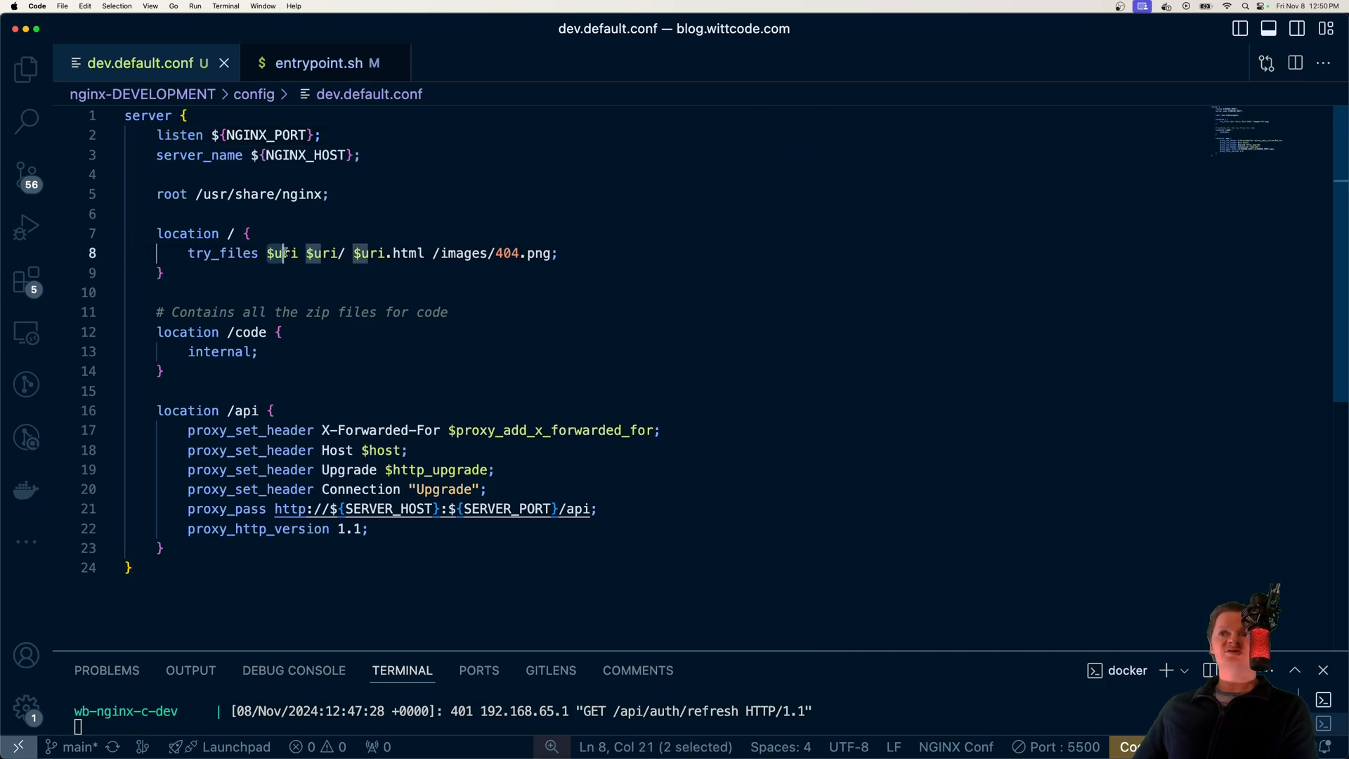
left_click(392, 470)
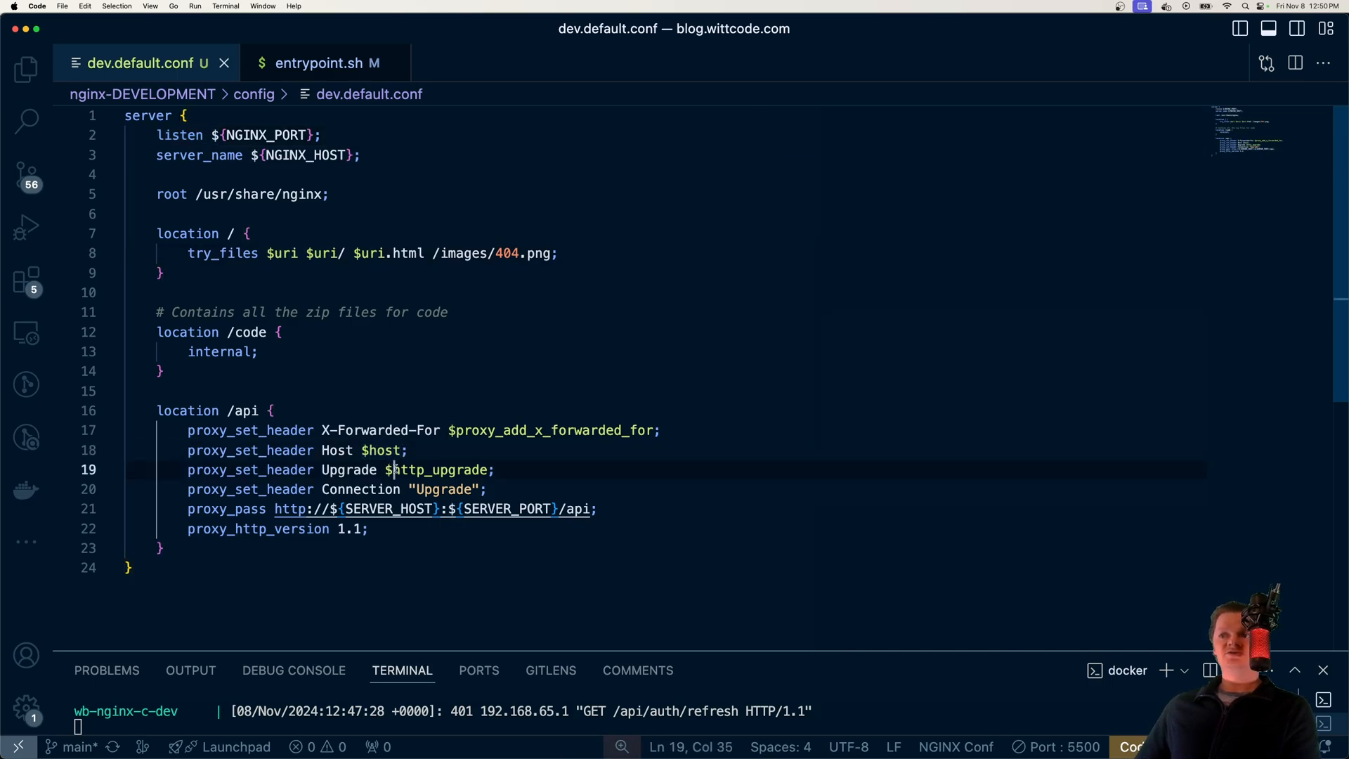
double_click(438, 470)
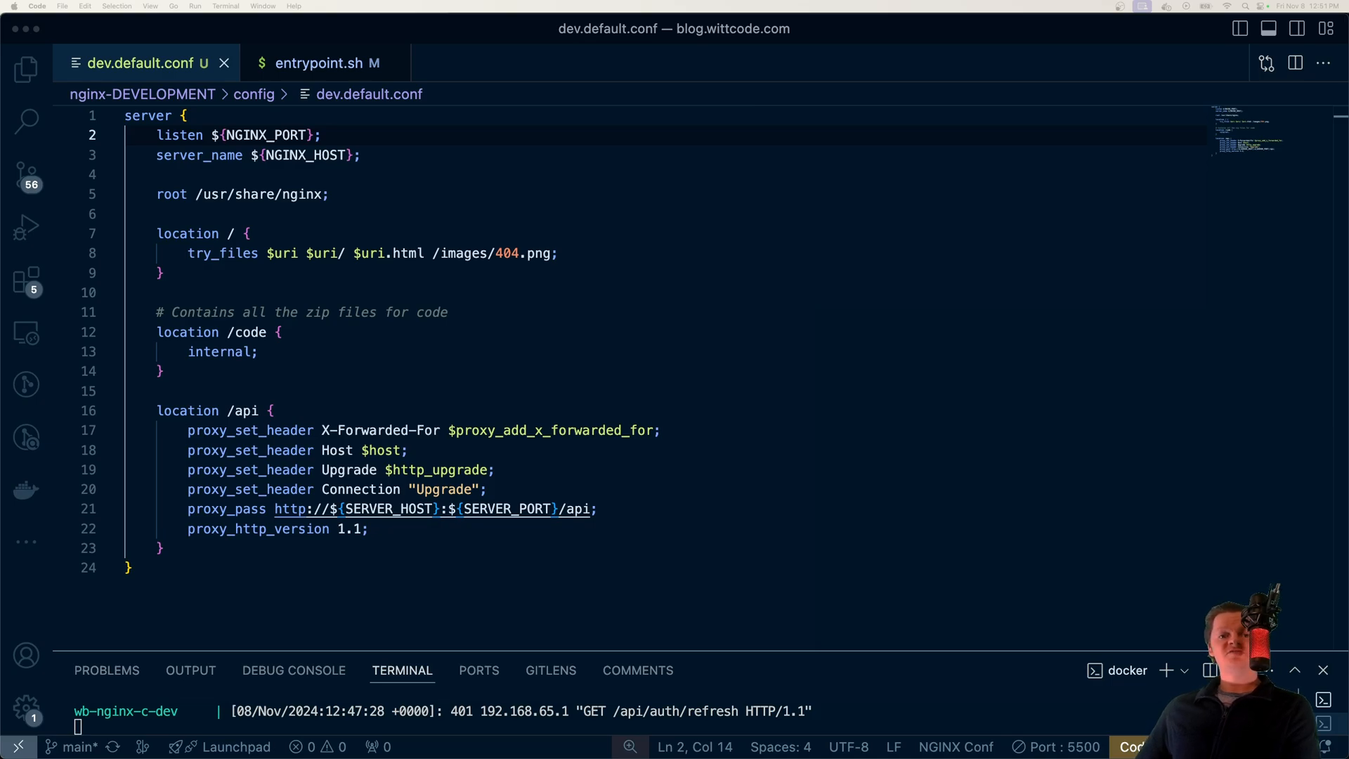
mouse_move(184, 334)
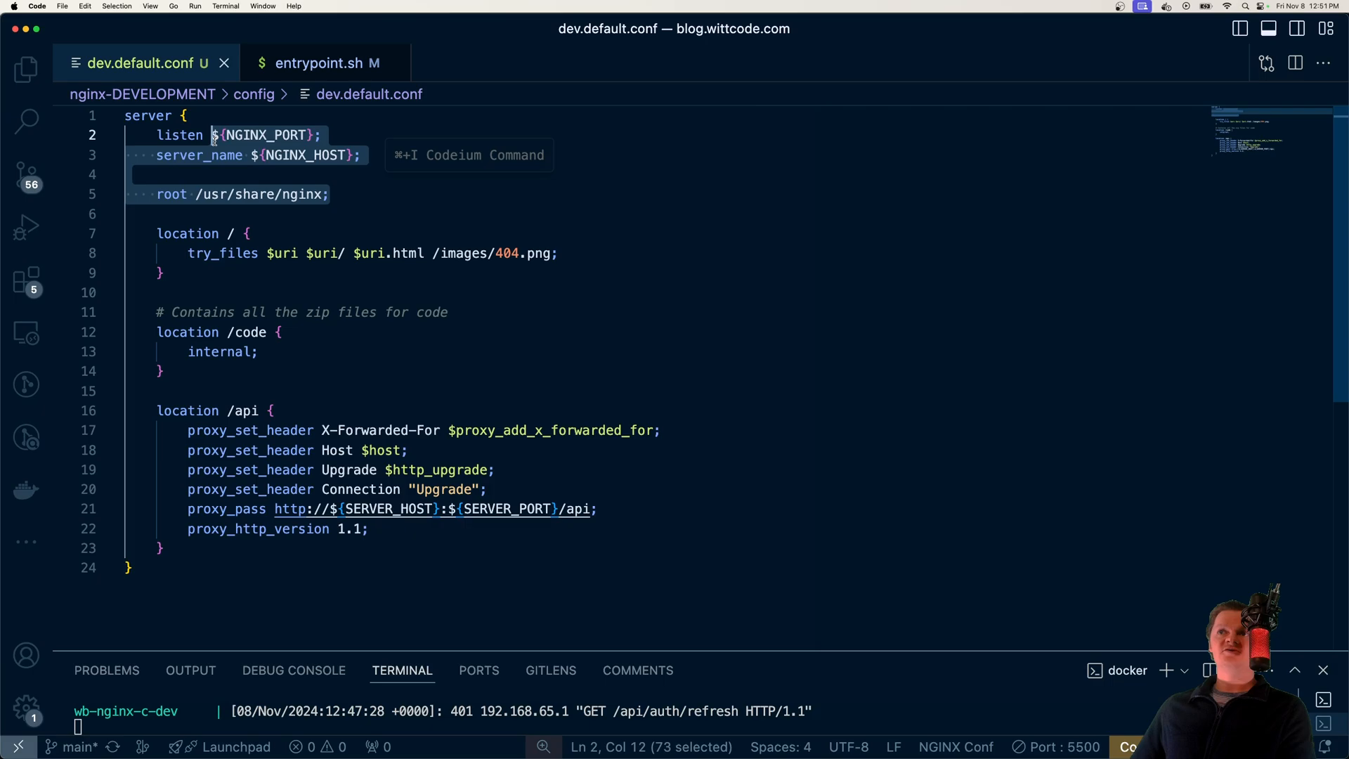
Insert a temporary /etc/nginx/templates line and bring up entrypoint.sh's envsubst command.
type("/")
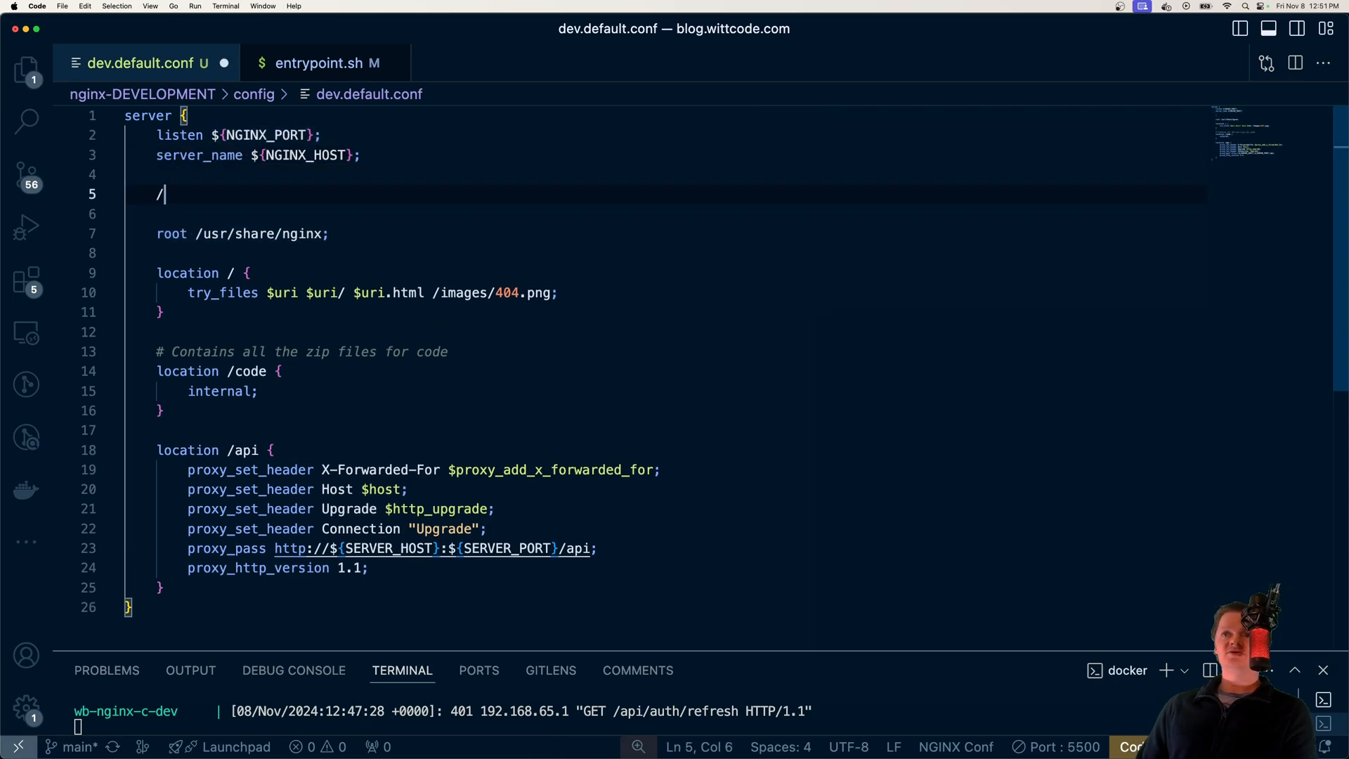
type("/etc/nginx/templates")
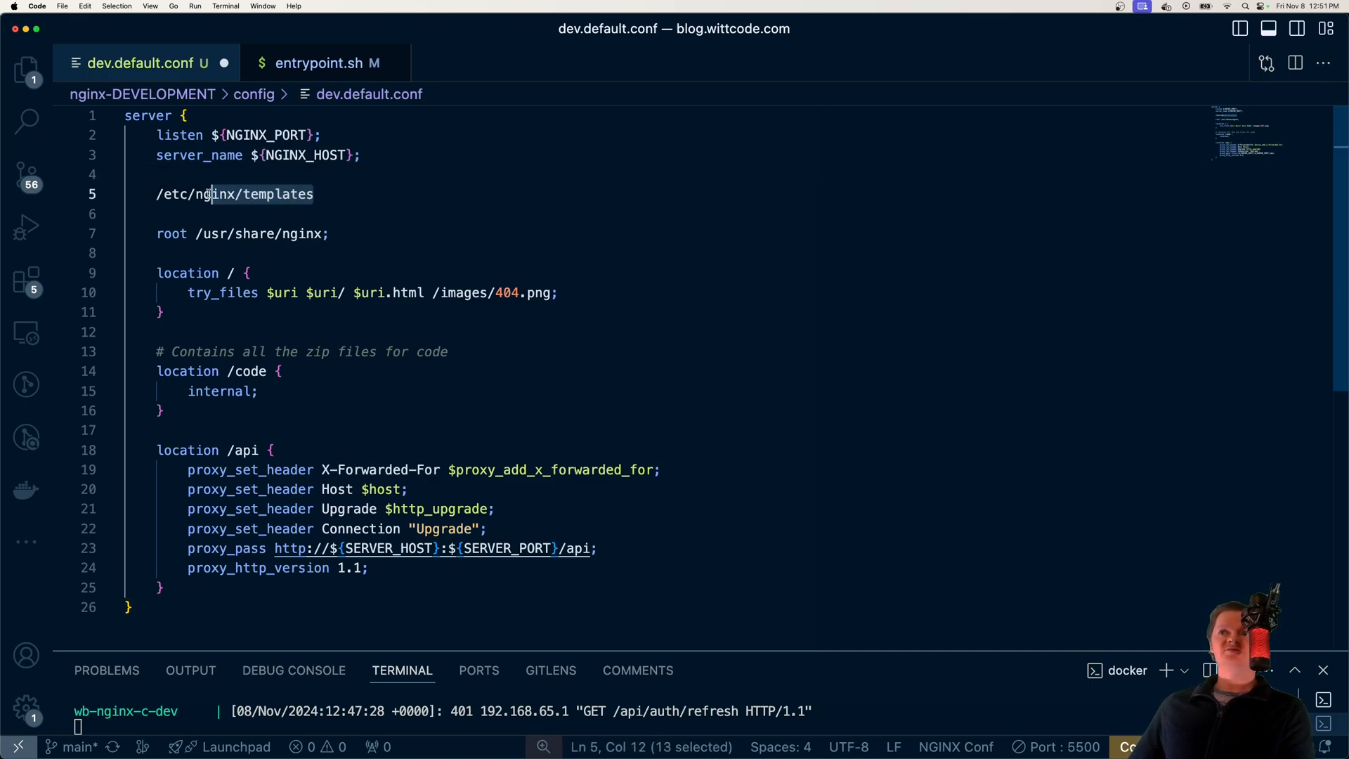
left_click(211, 135)
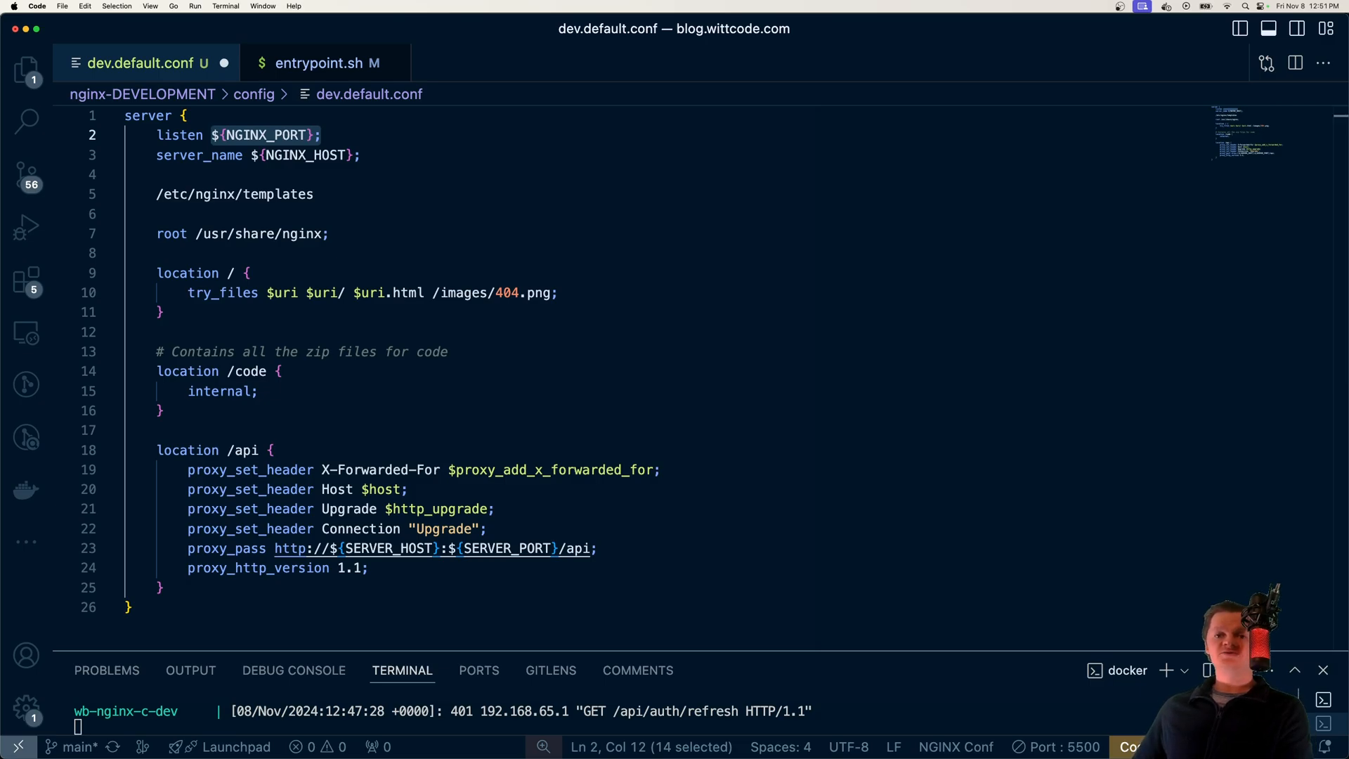
mouse_move(336, 77)
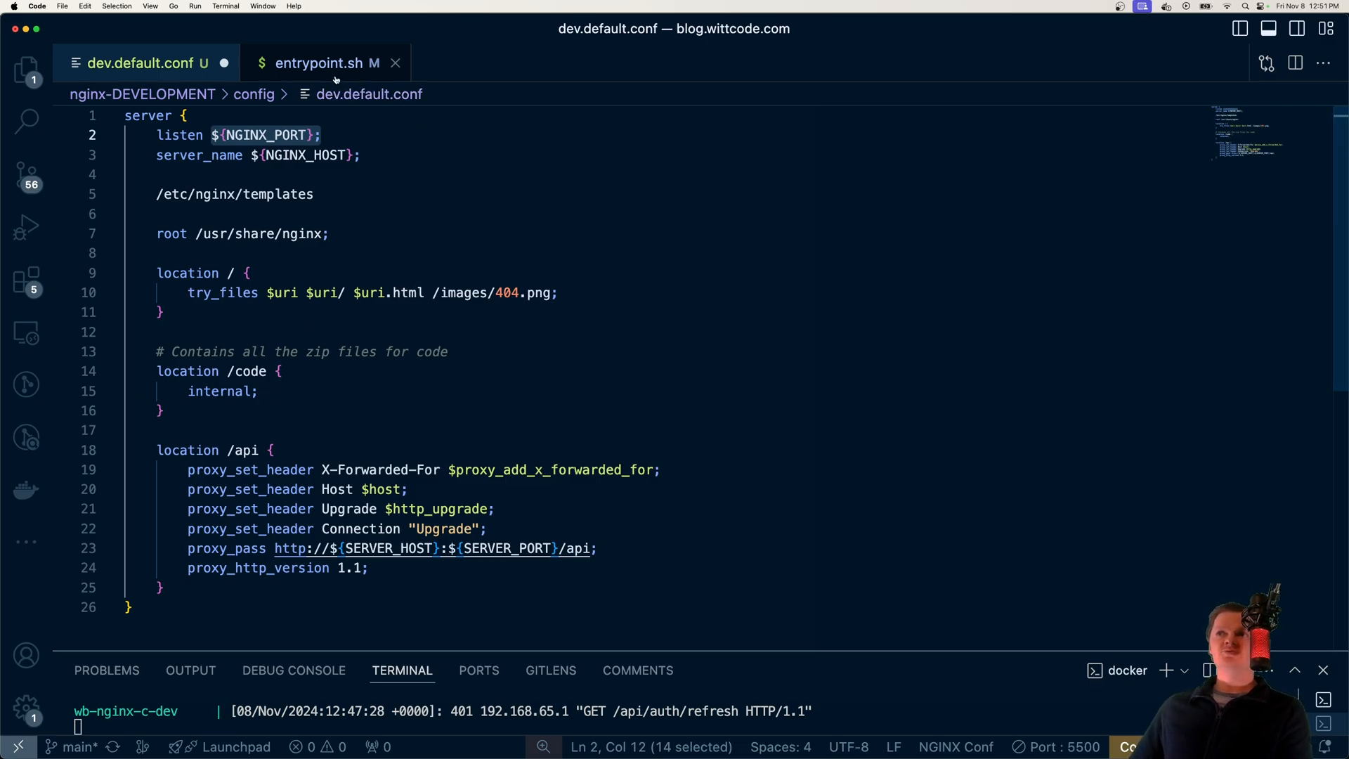
left_click(326, 62)
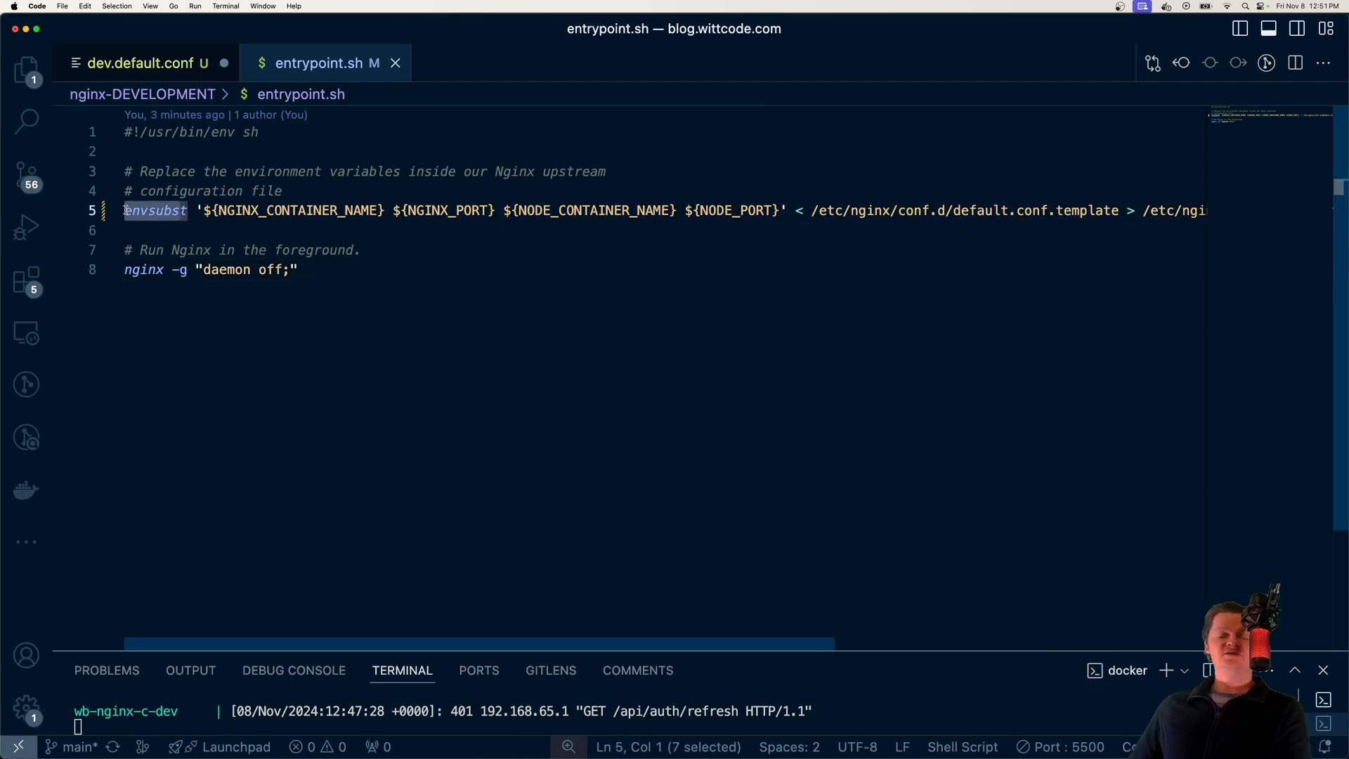
mouse_move(101, 215)
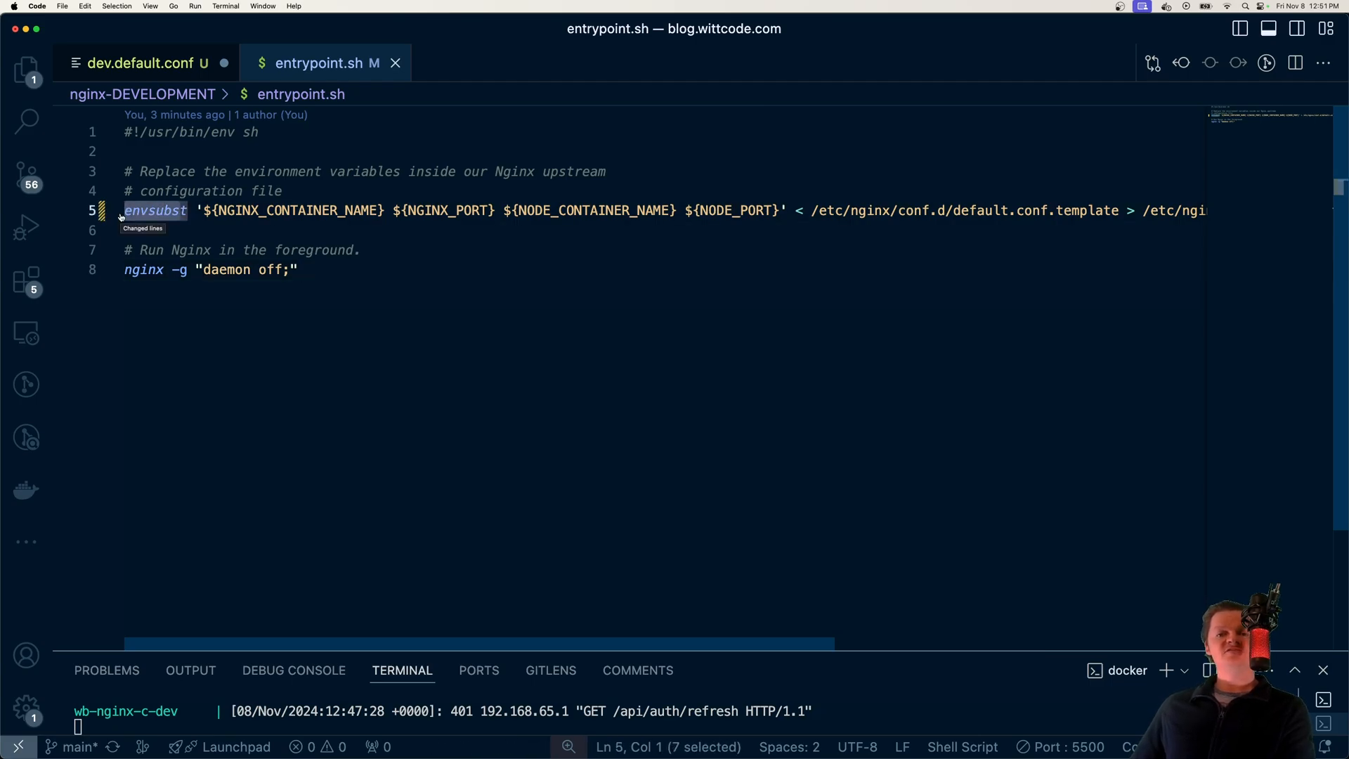
Review the root, internal /code and /api location blocks in dev.default.conf.
left_click(142, 63)
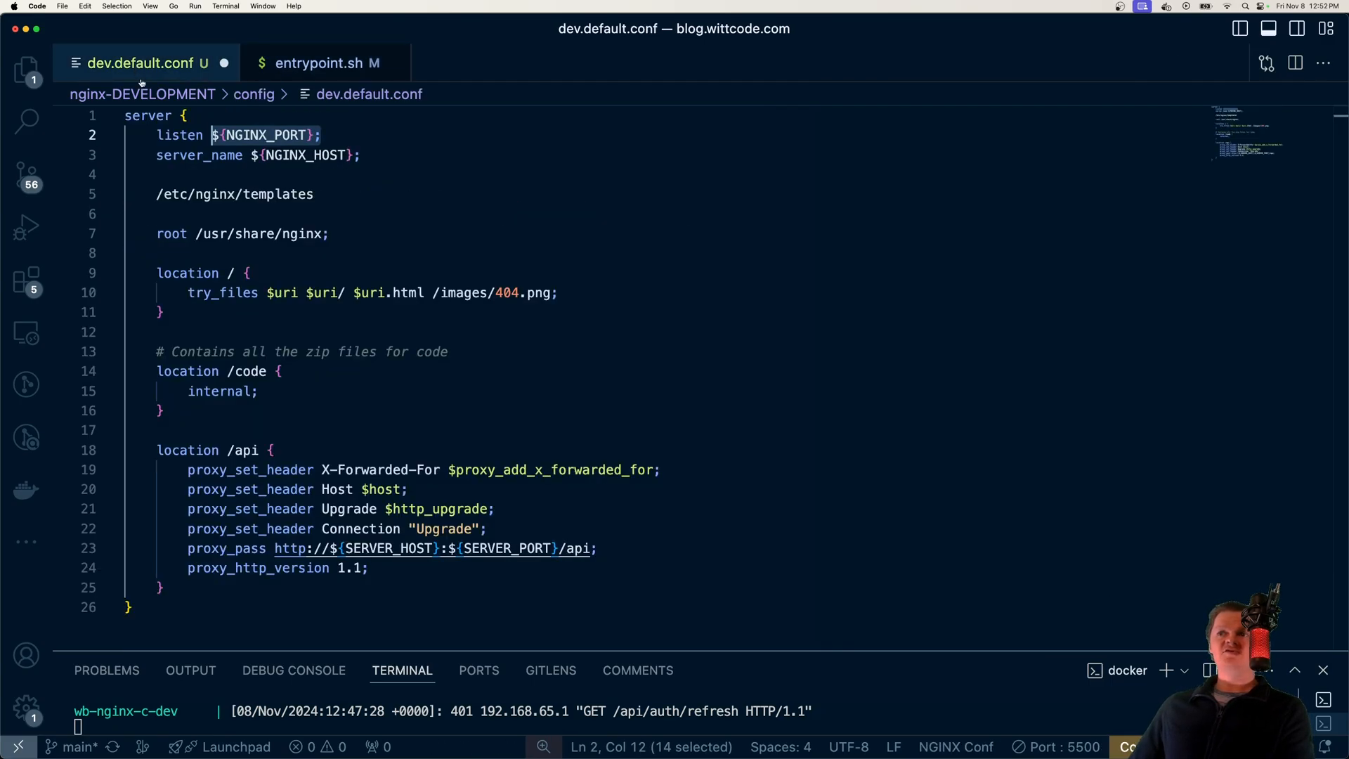
scroll("down", 3)
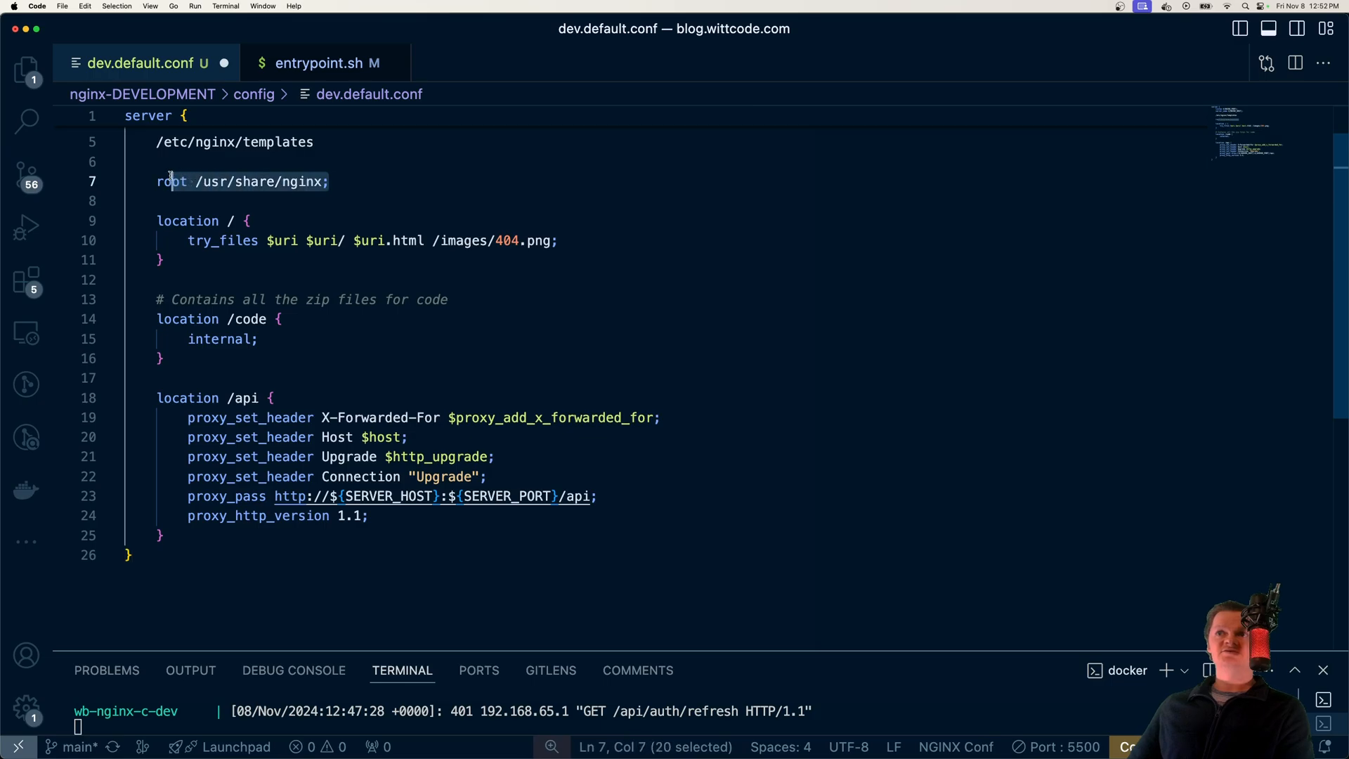
scroll("down", 3)
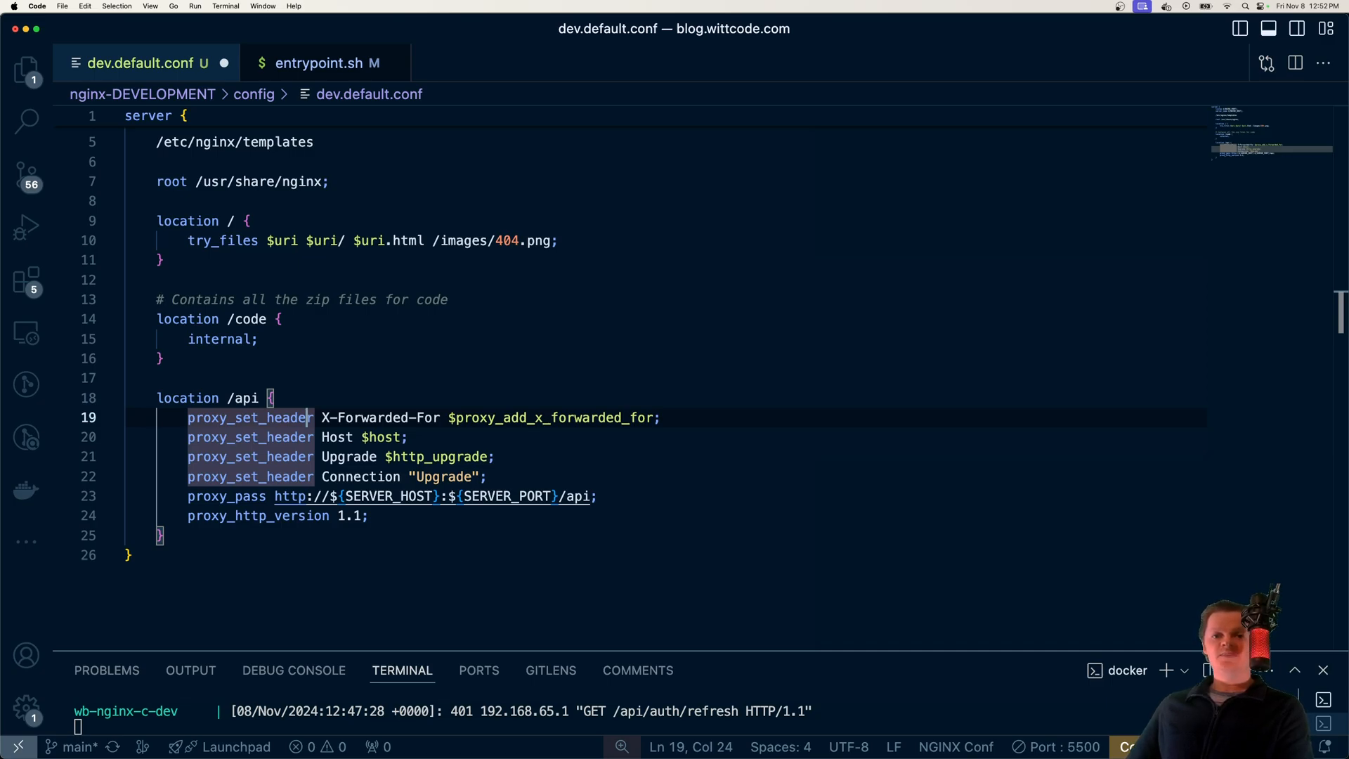
left_click(294, 338)
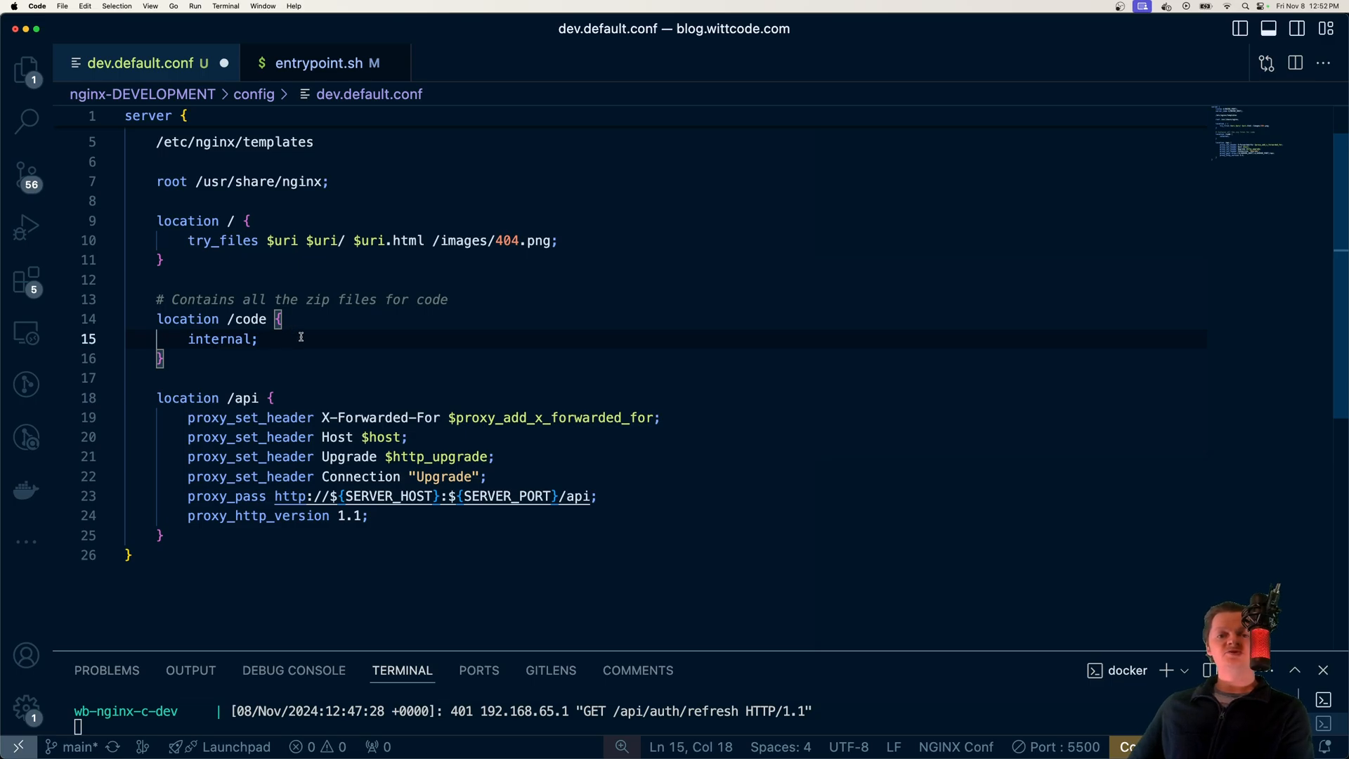
mouse_move(331, 73)
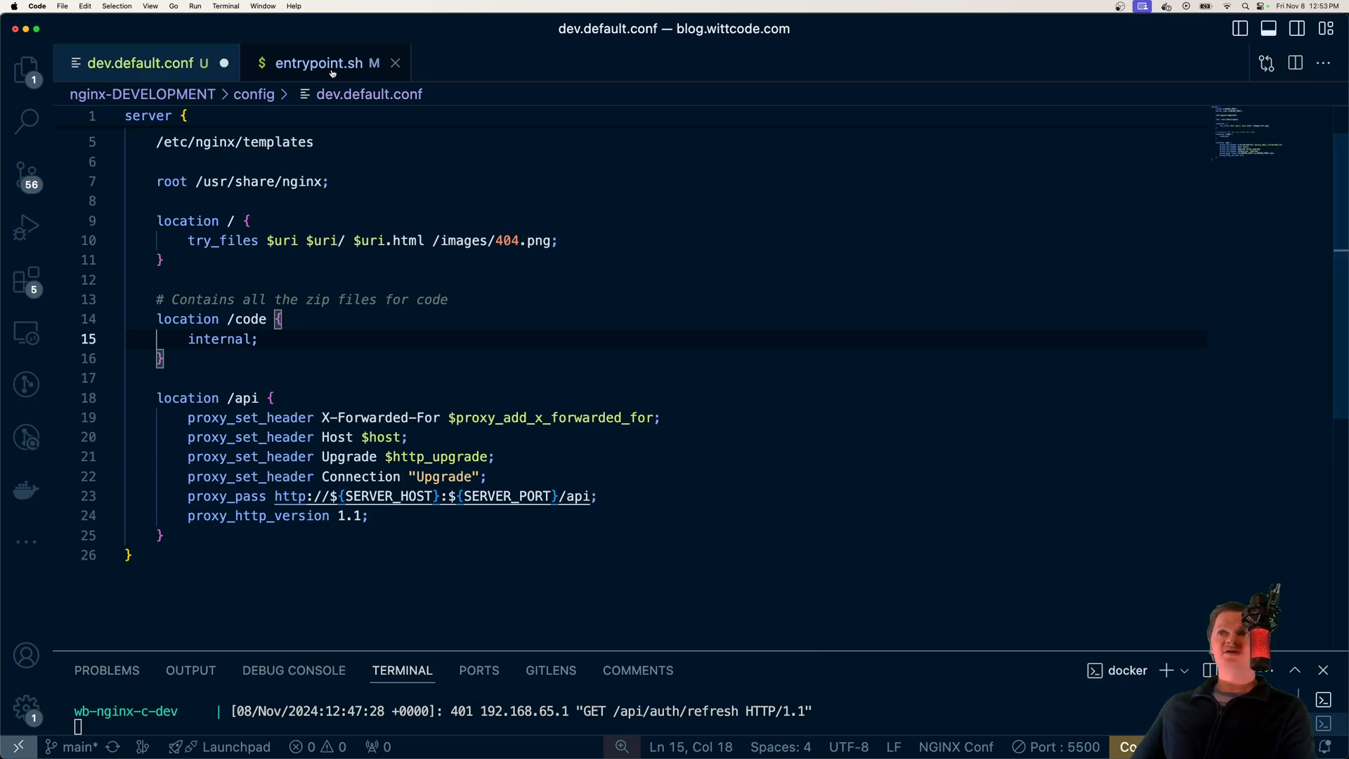
left_click(327, 62)
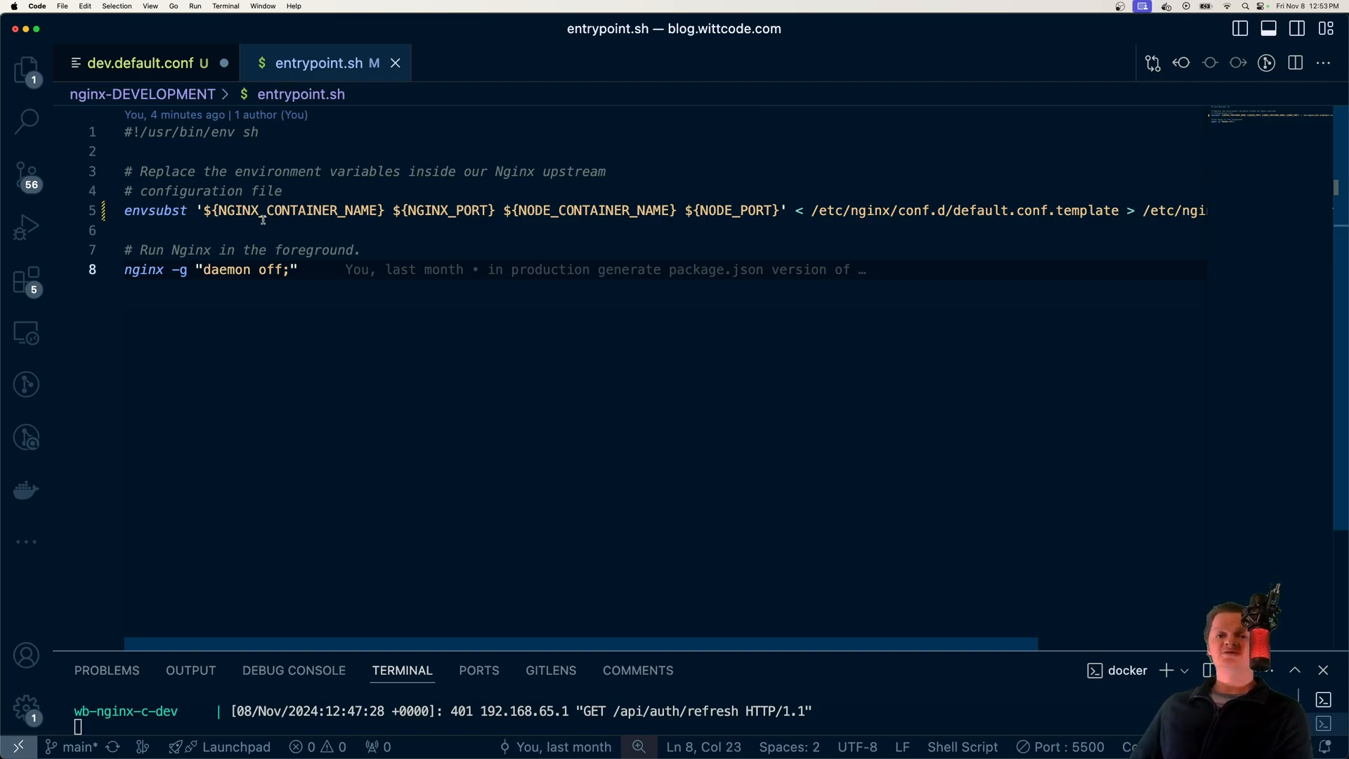
left_click(203, 210)
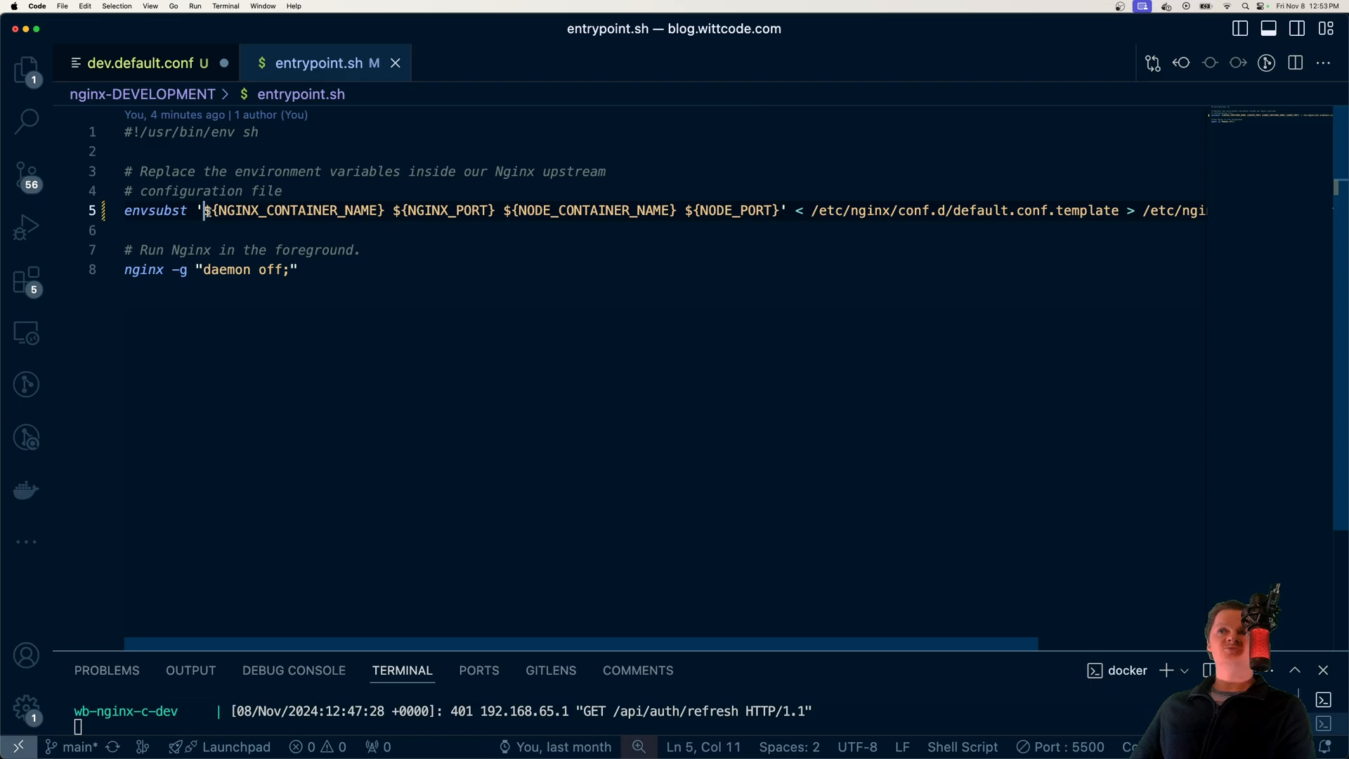
left_click_drag(204, 210, 387, 210)
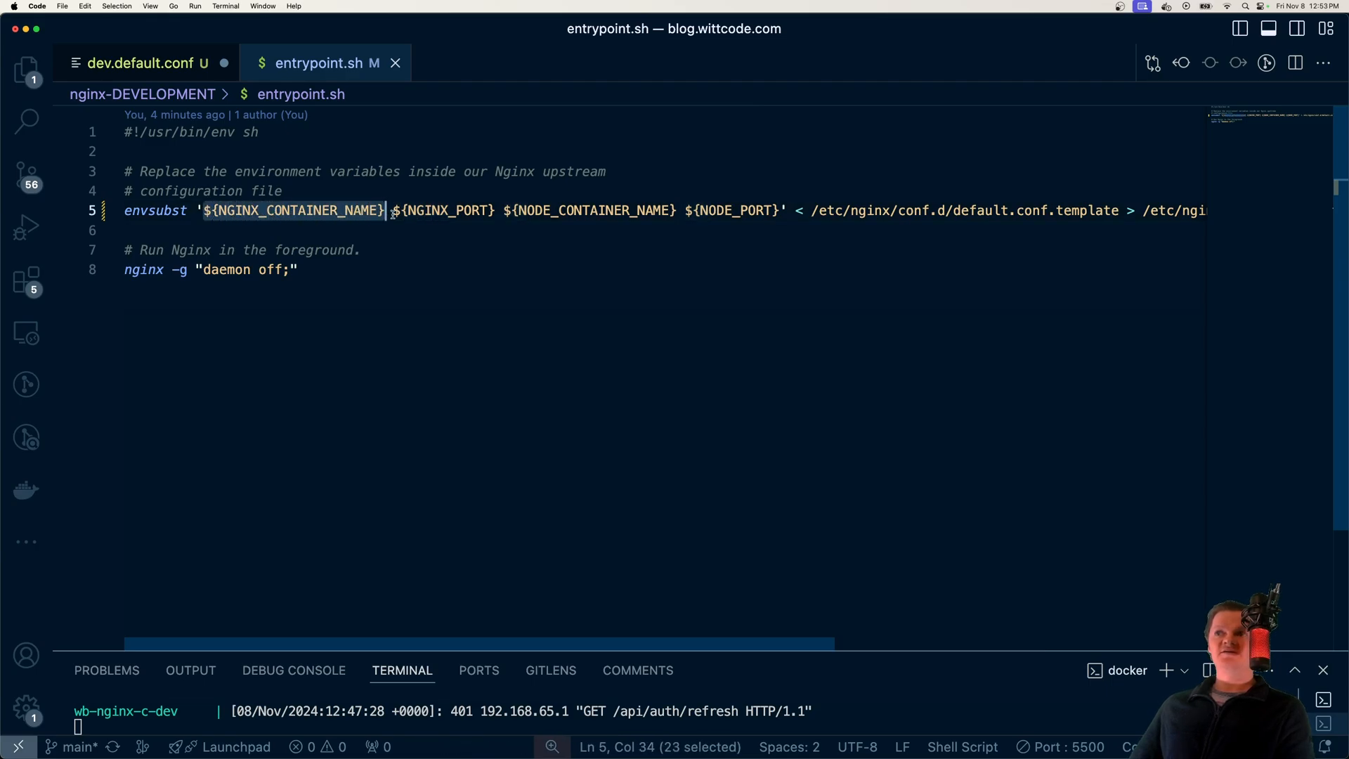
left_click(141, 63)
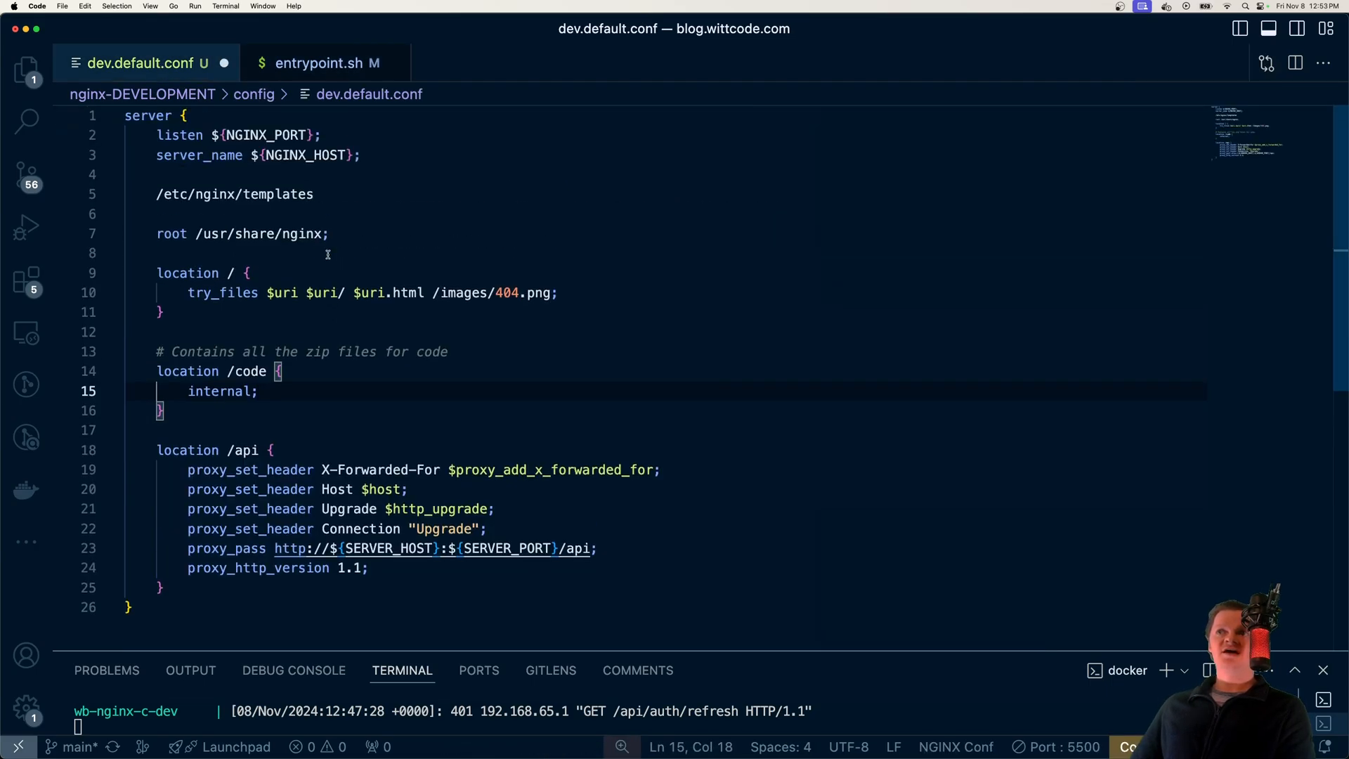
Compare variables like NGINX_CONTAINER_NAME between entrypoint.sh and dev.default.conf.
left_click(326, 63)
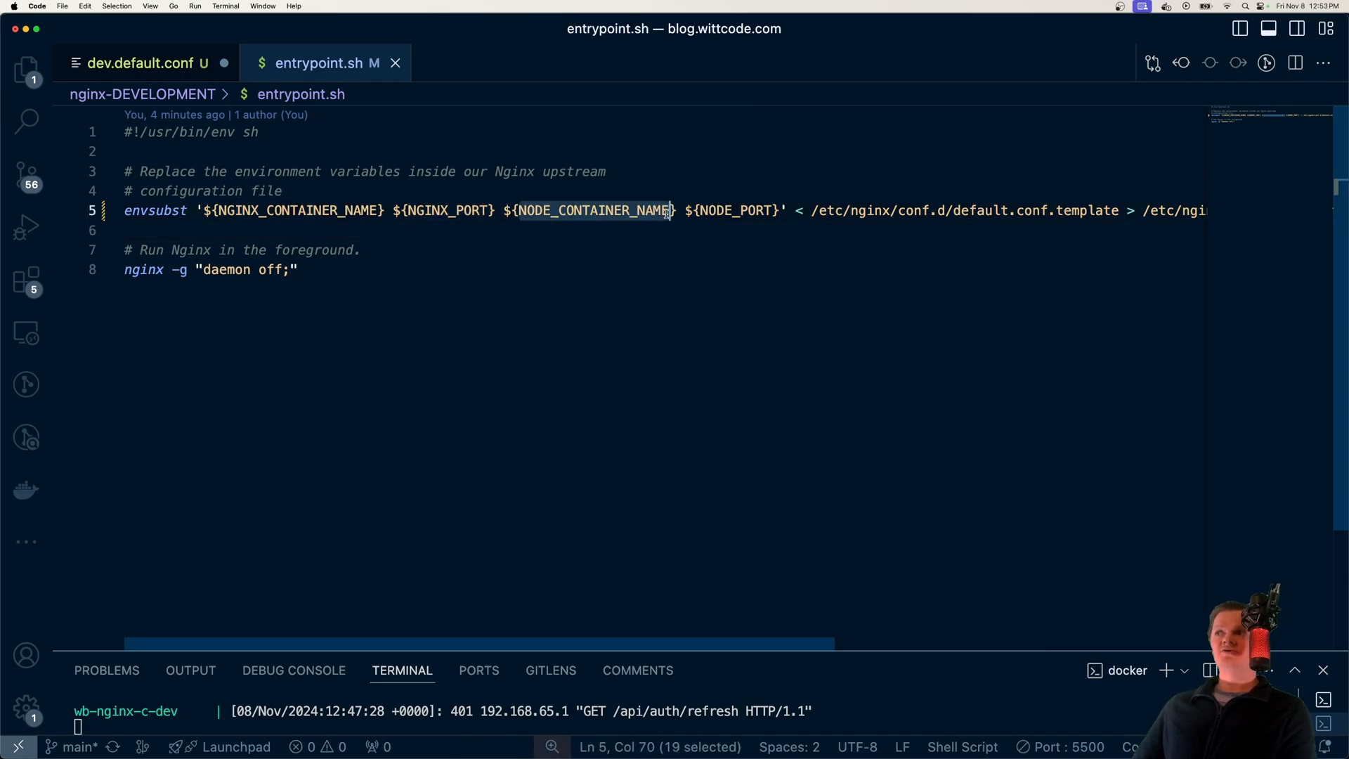
left_click(137, 63)
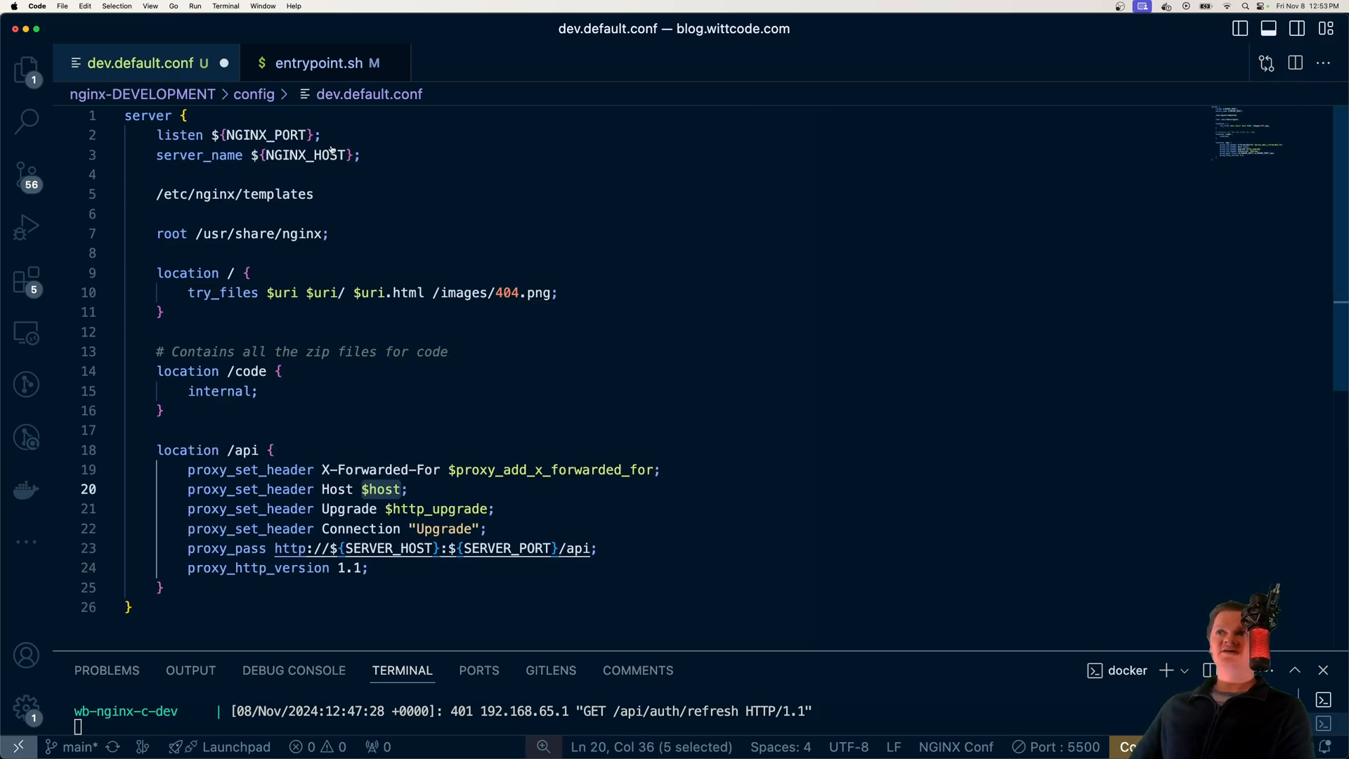
left_click(325, 62)
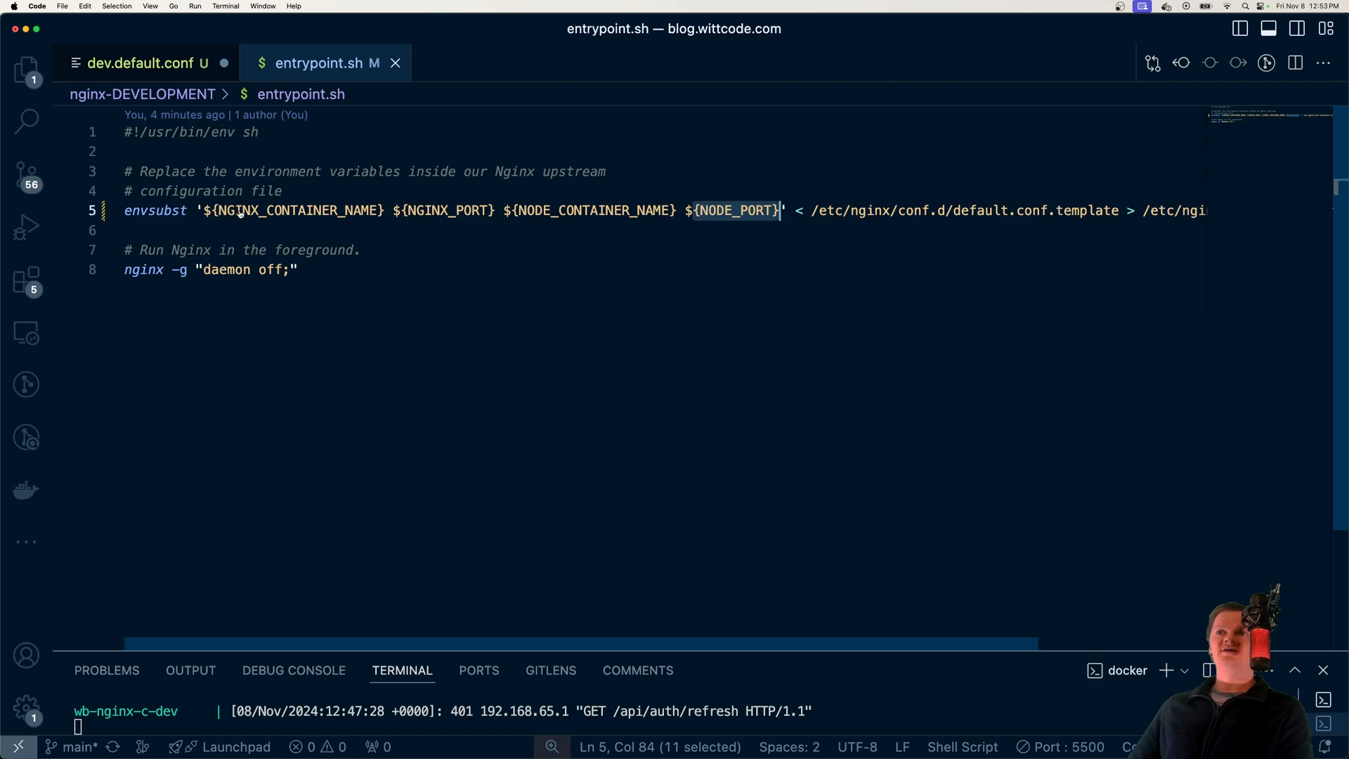
left_click(292, 210)
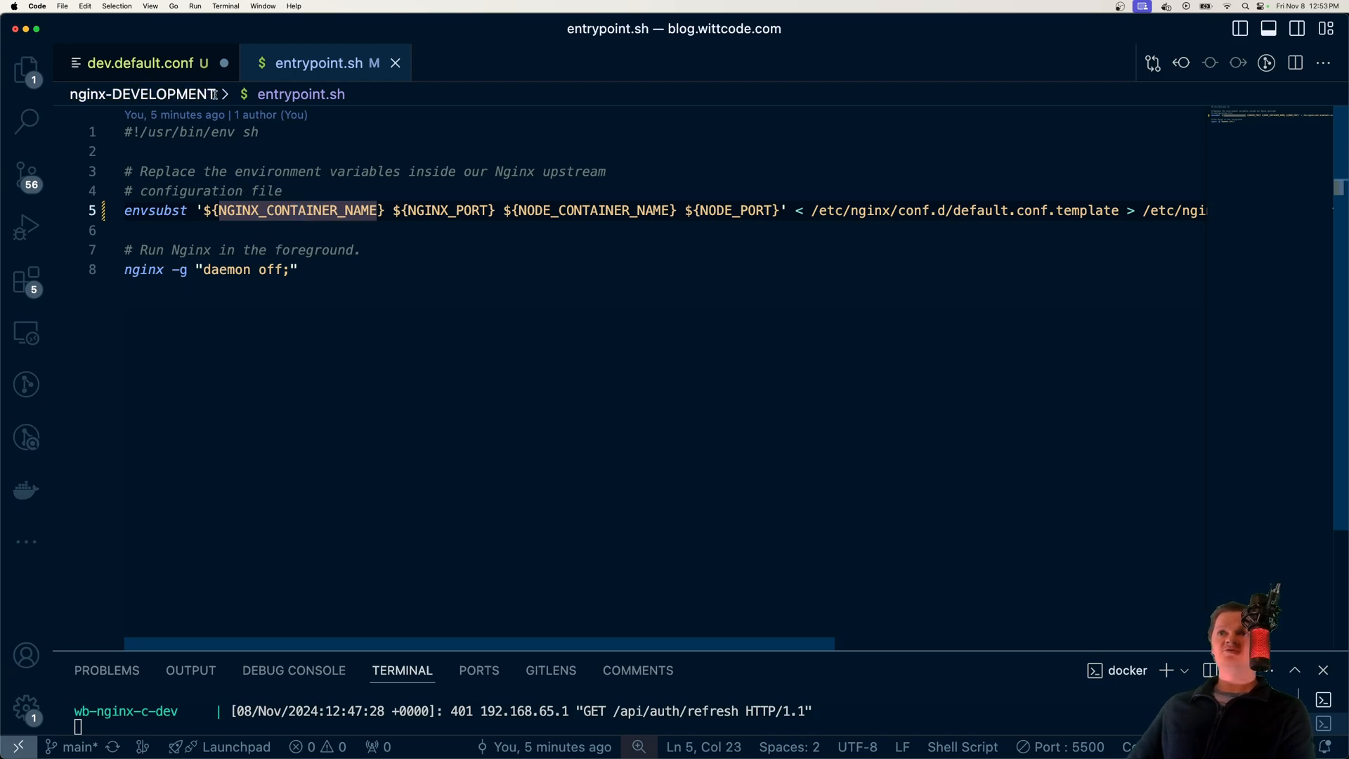
left_click(139, 62)
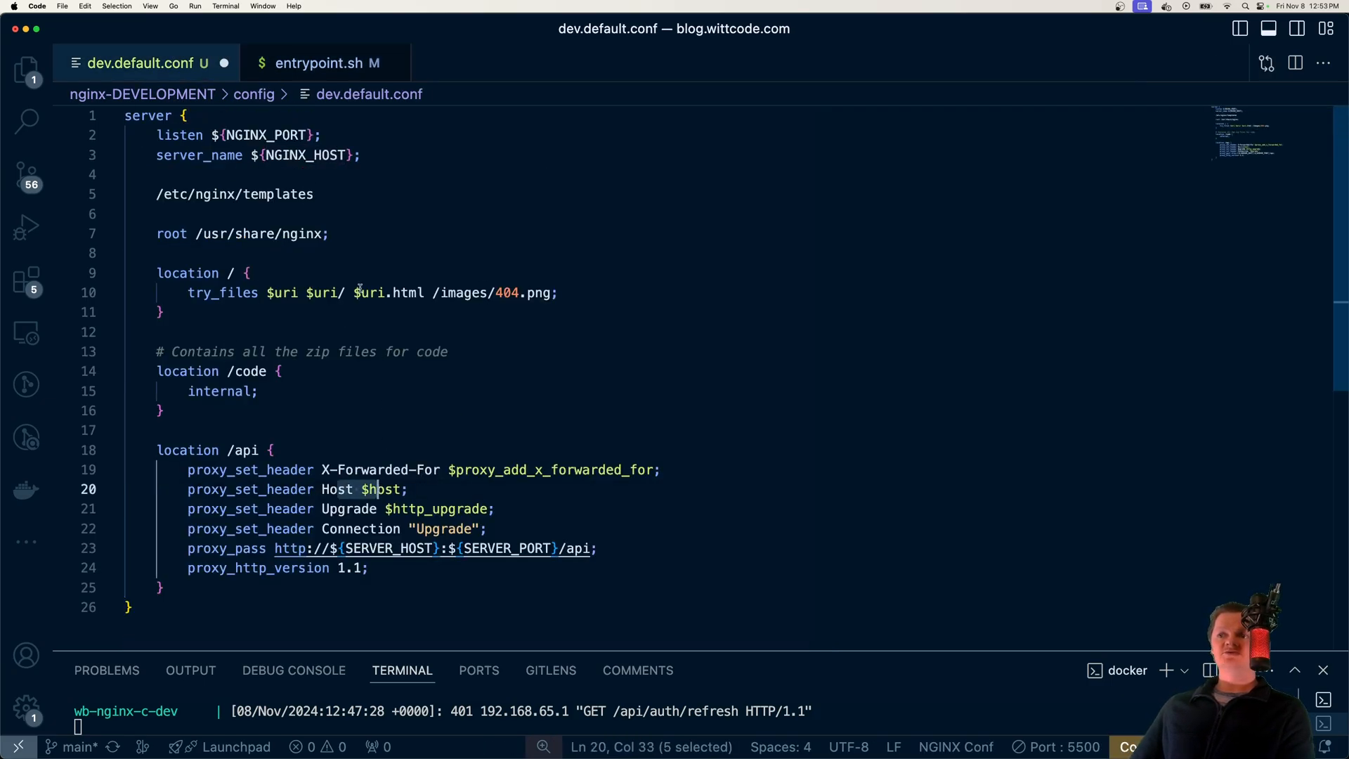
Highlight the envsubst output path /etc/nginx/conf.d/default.conf in entrypoint.sh.
left_click(318, 62)
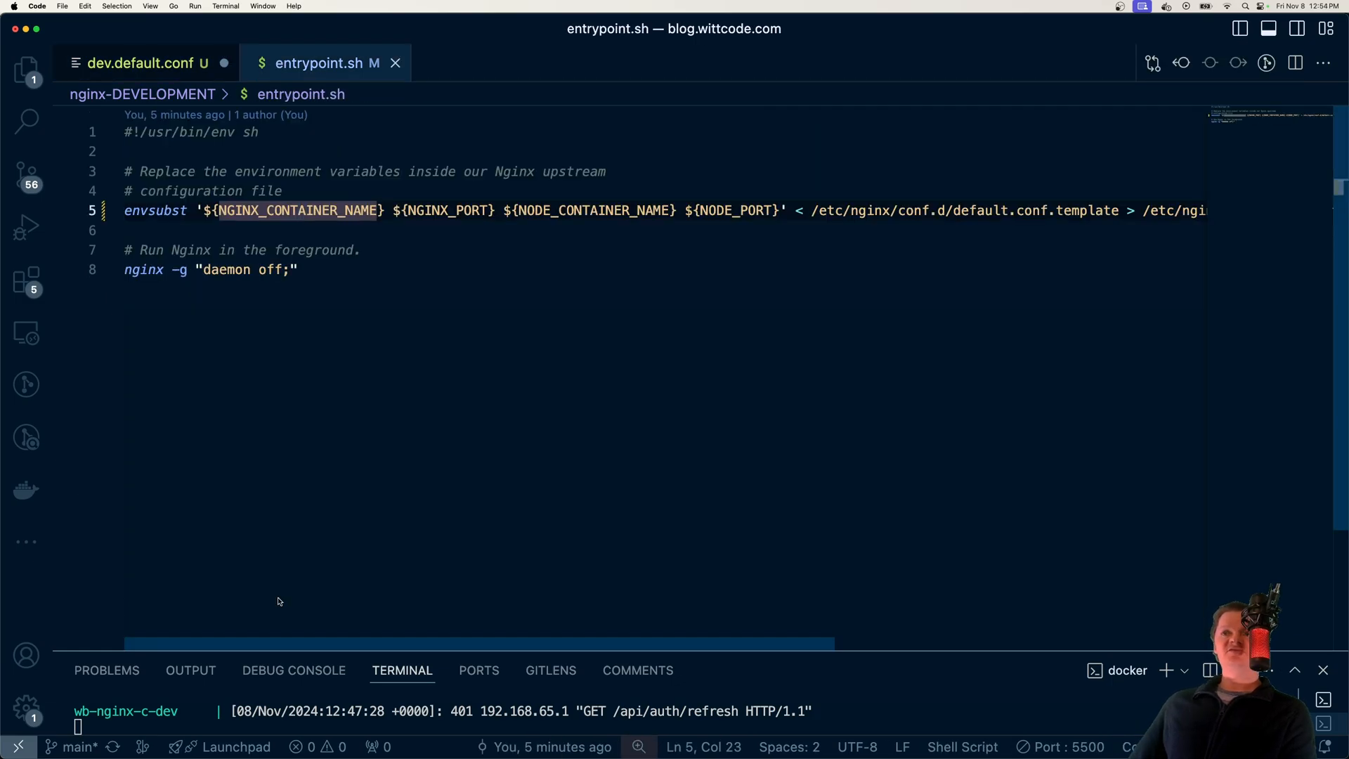
scroll("right", 3)
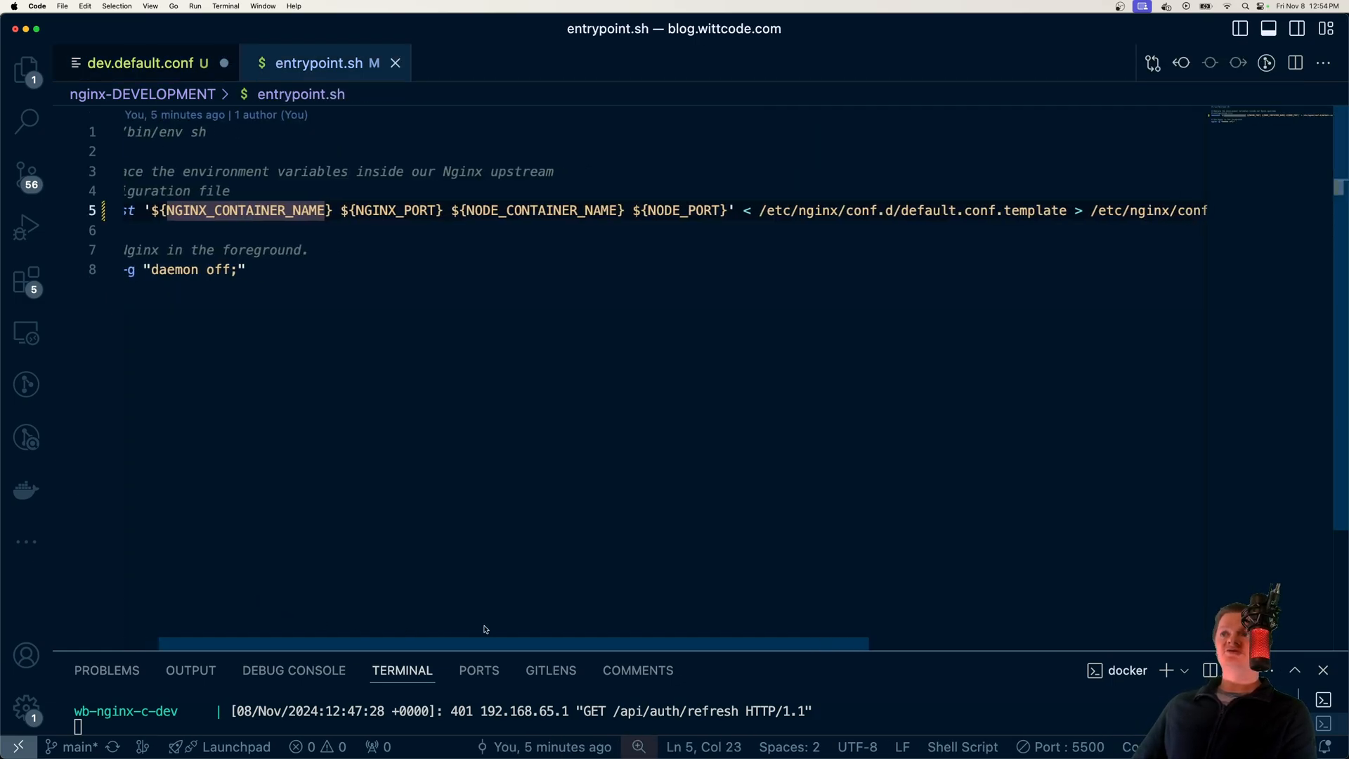
scroll("left", 3)
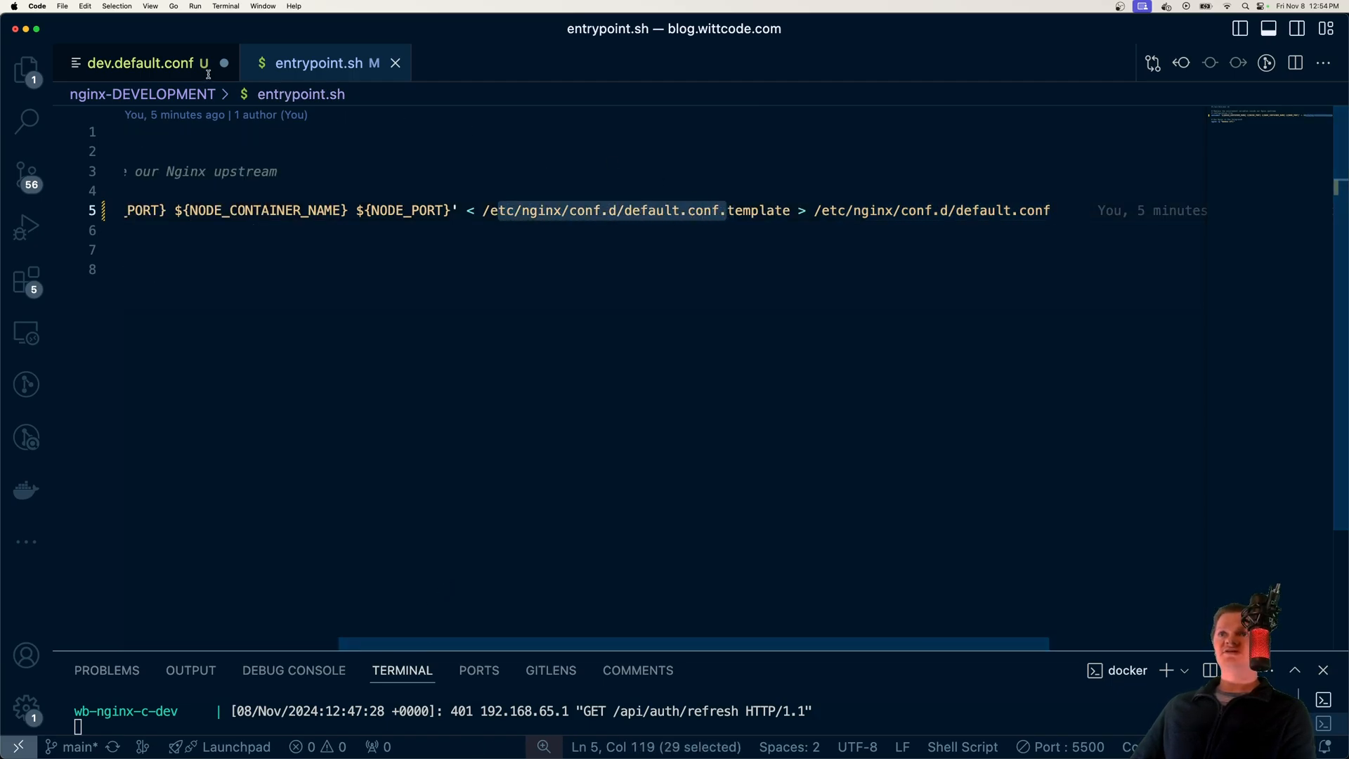
left_click(846, 210)
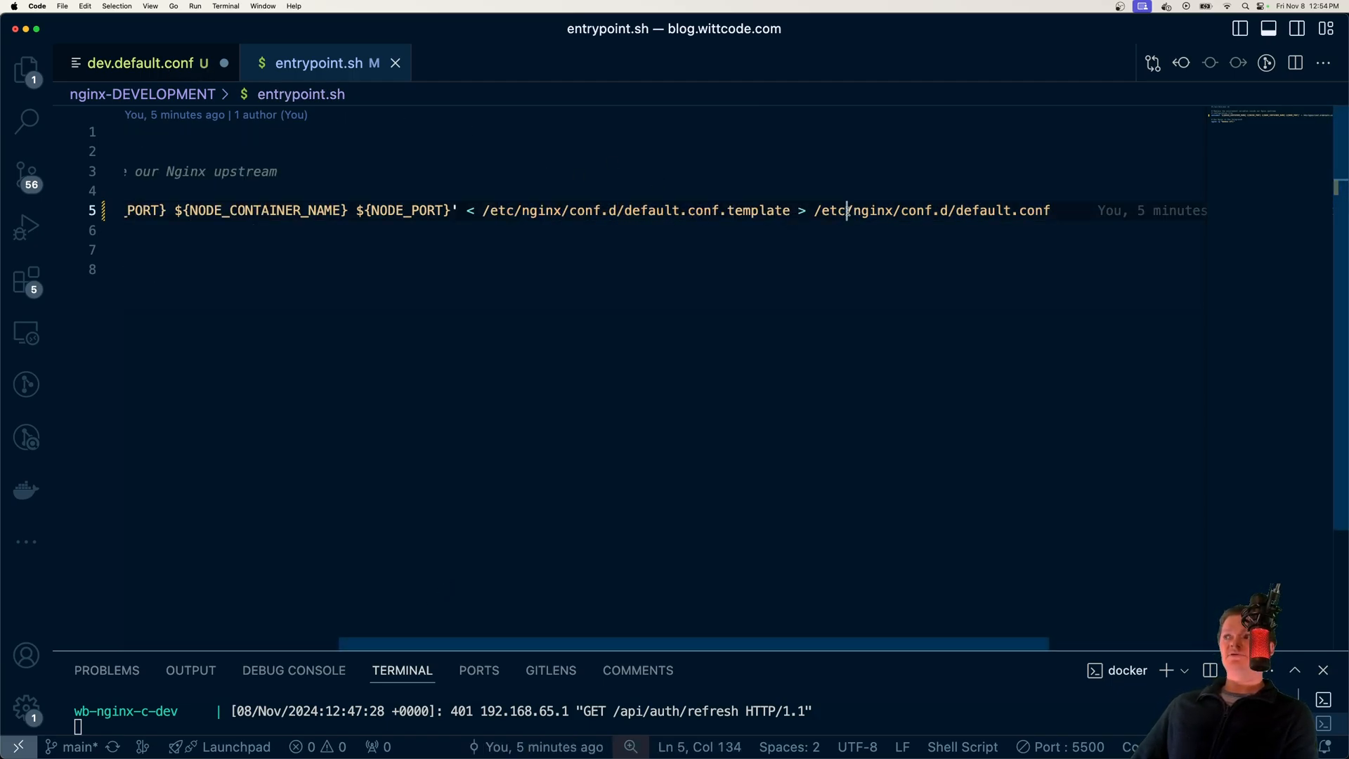